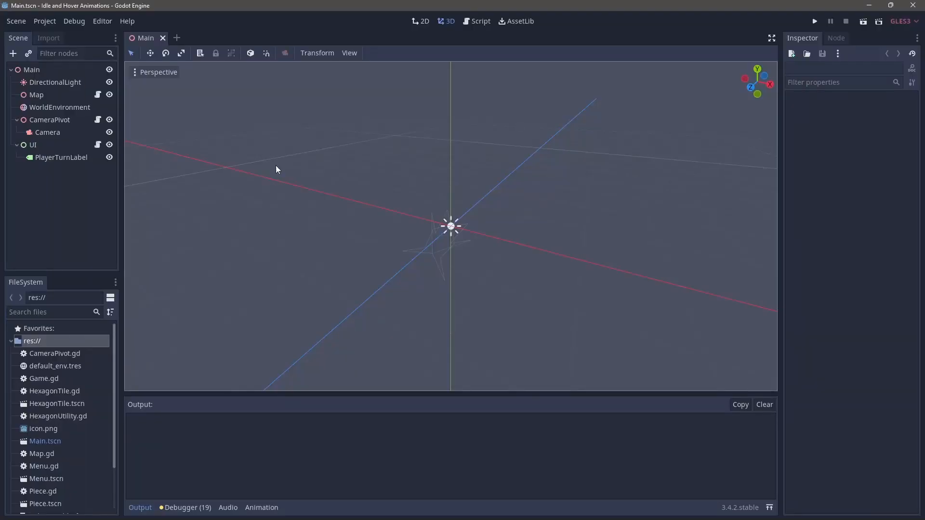
Step: Add an AnimationPlayer child node to the HexagonTile scene root
double_click(57, 404)
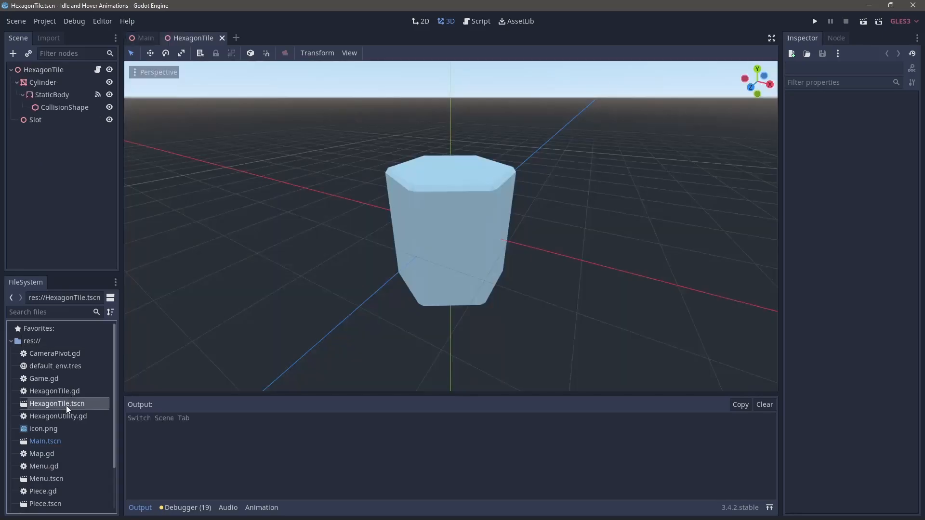
right_click(43, 70)
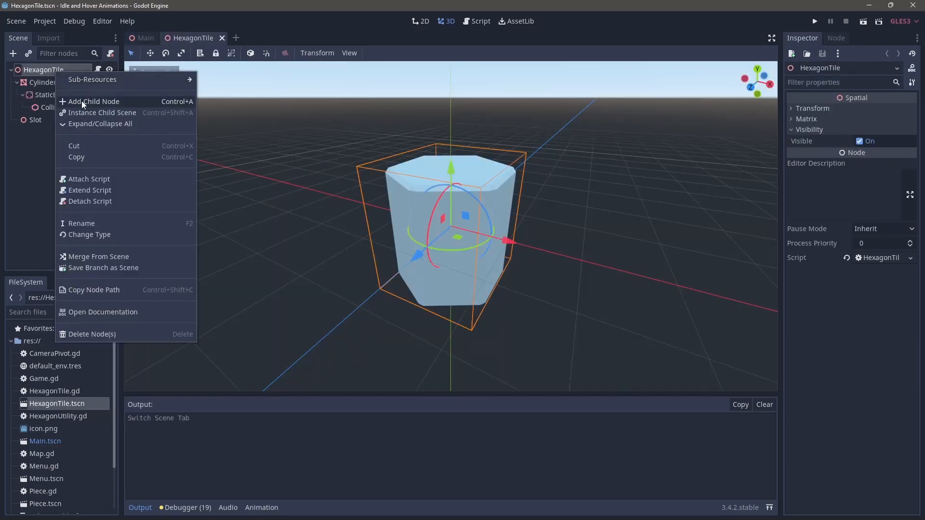
left_click(94, 101)
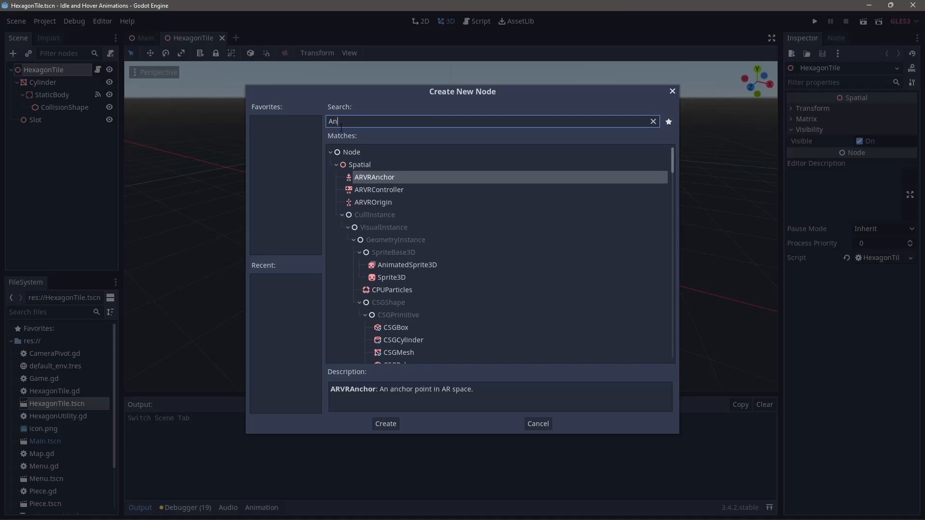
type("imat")
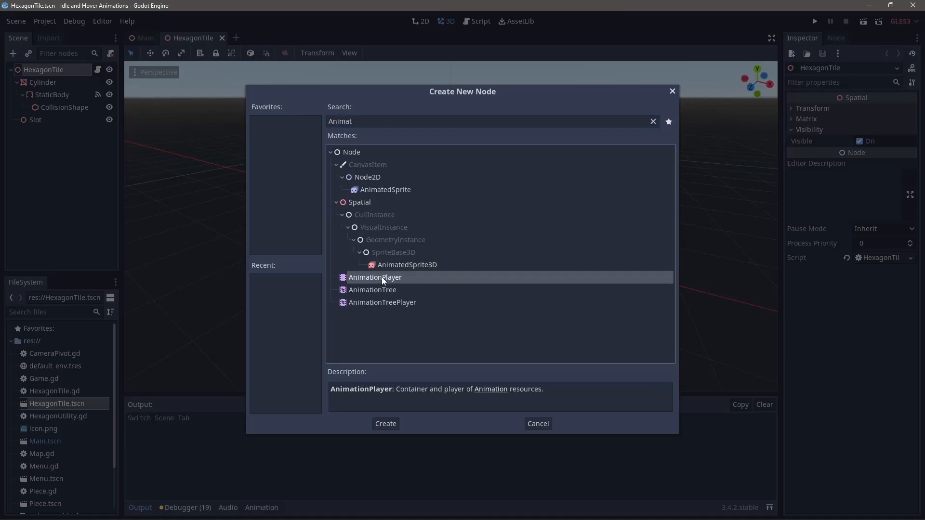
left_click(386, 424)
type("On")
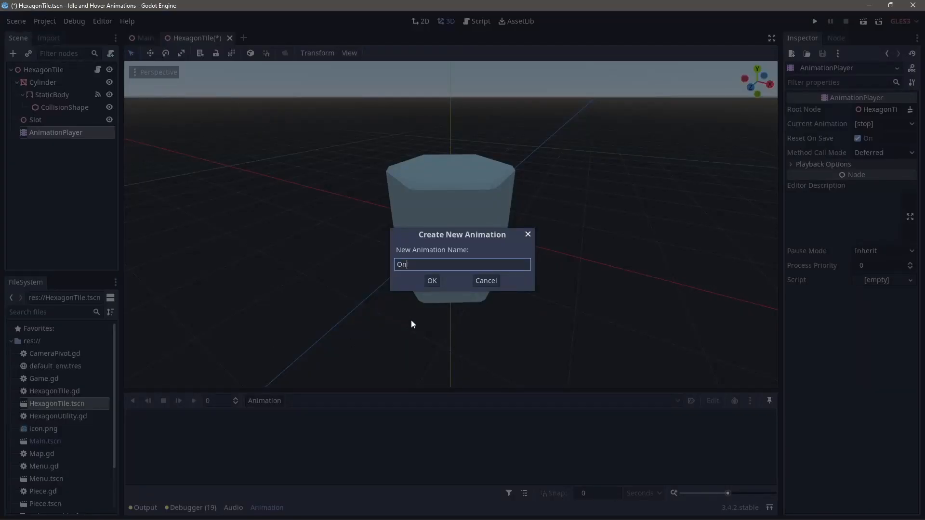
Step: Create OnHover with Cylinder translation keys at 0, 0.1, 0.2, middle key y = -0.1, and preview it
left_click(432, 281)
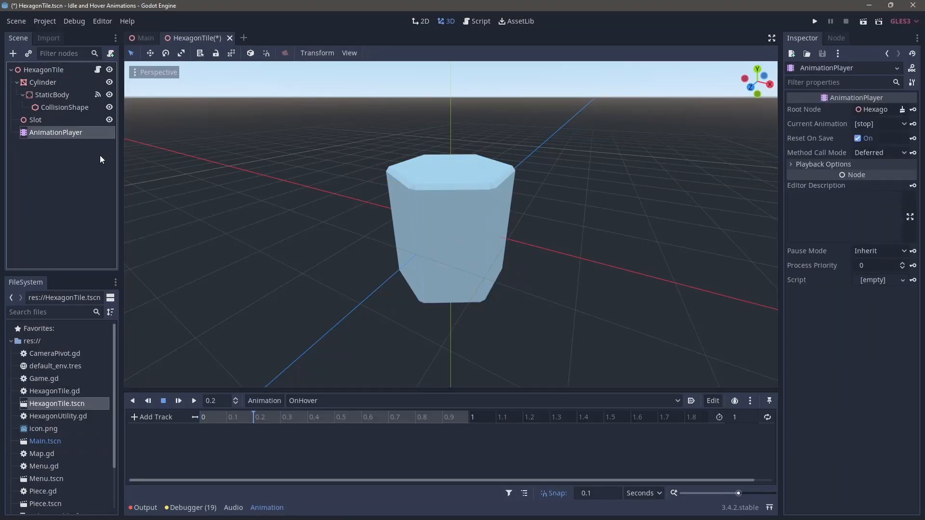
left_click(42, 82)
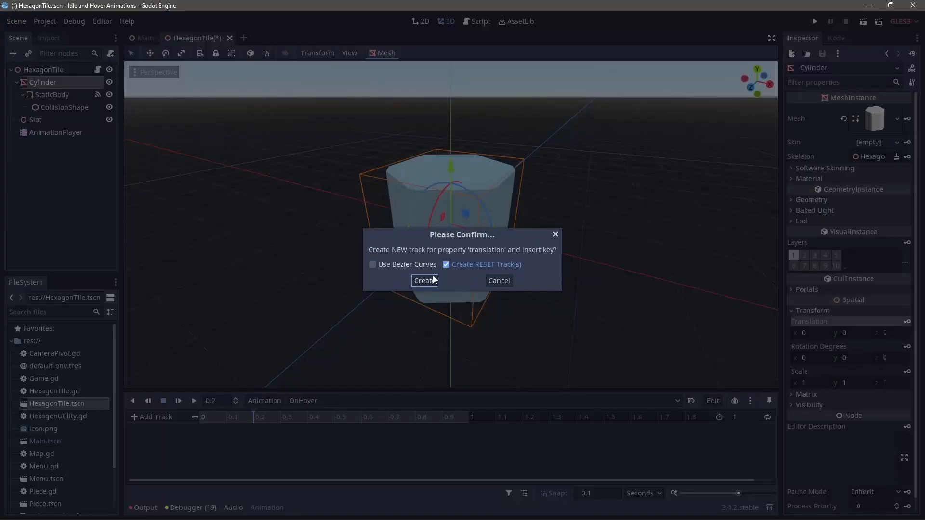
left_click(424, 281)
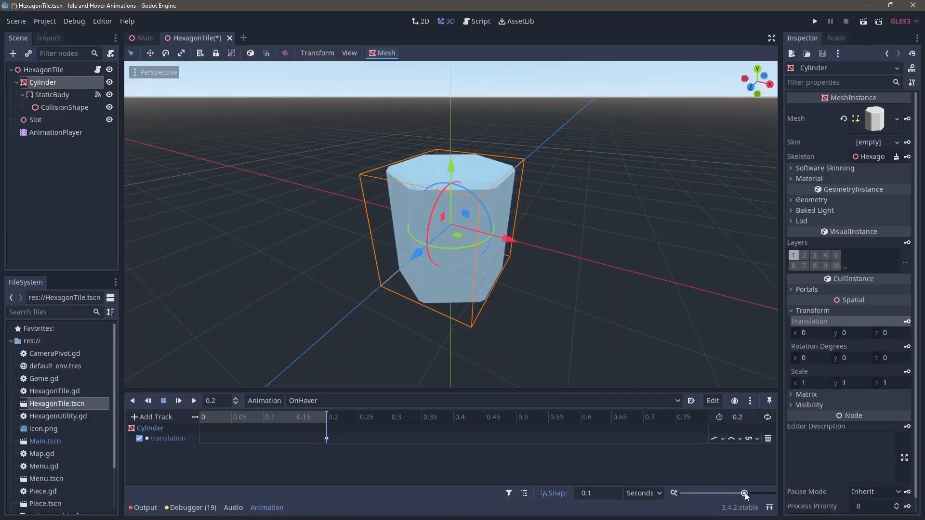
left_click(326, 438)
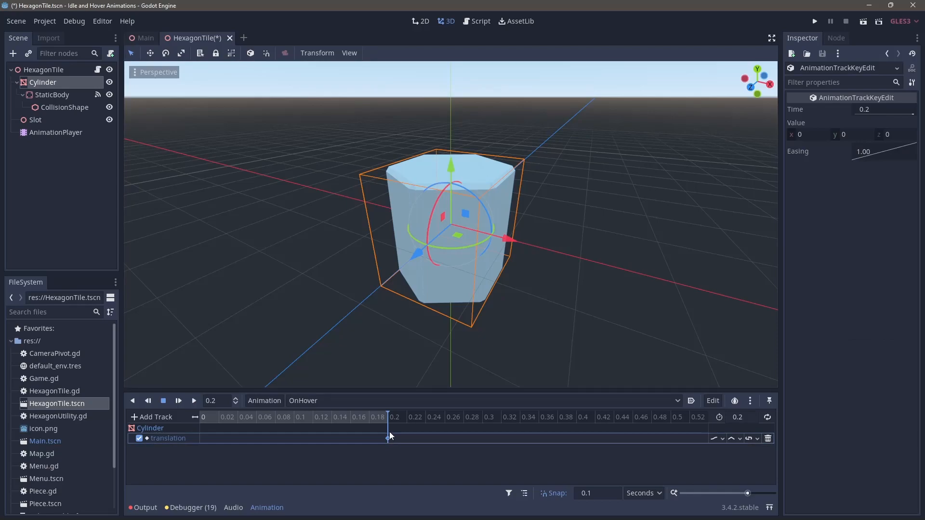
key("ctrl+d")
type("-")
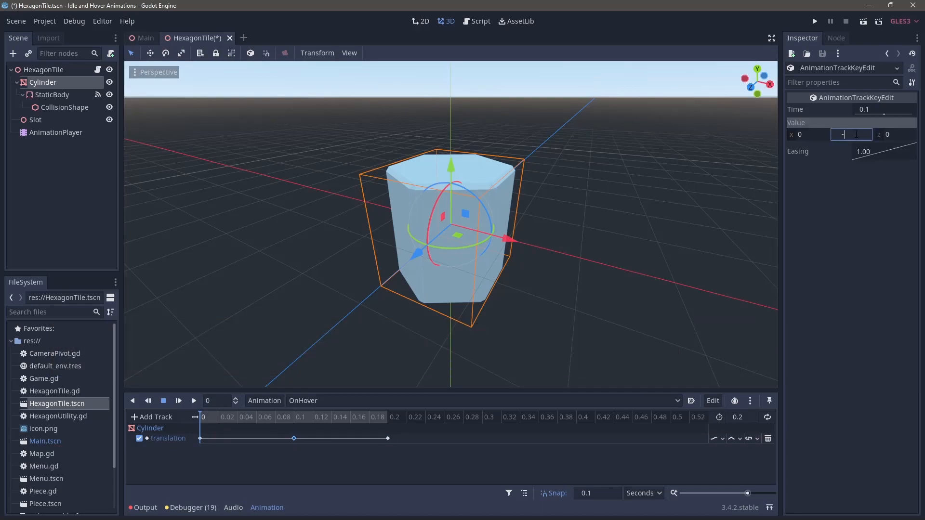
left_click(179, 401)
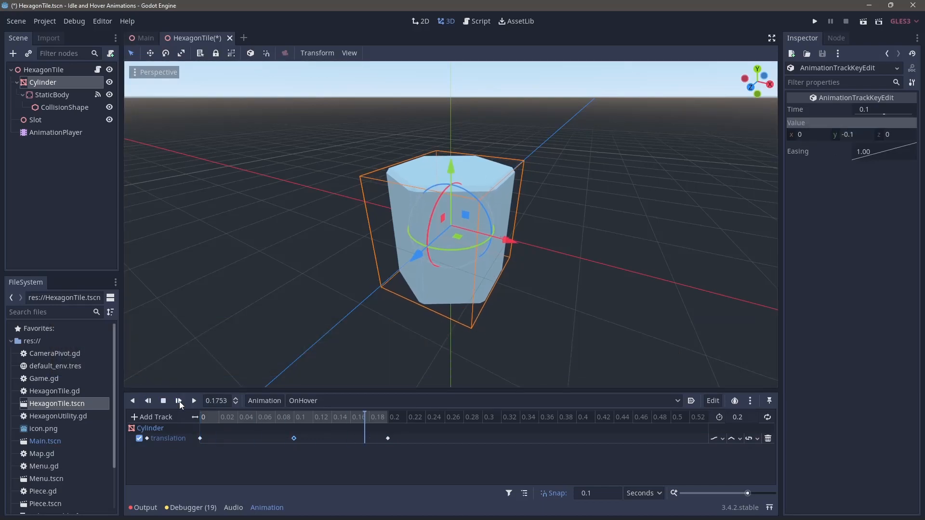
left_click(179, 402)
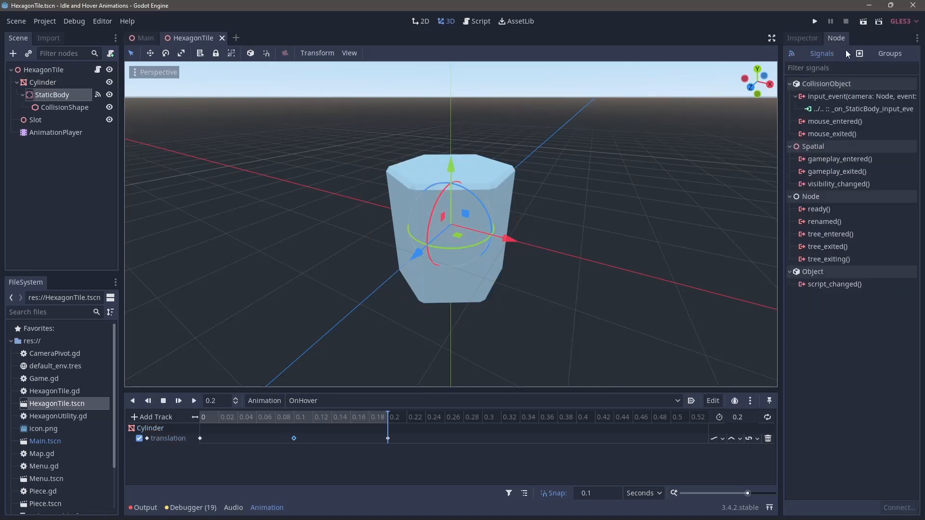
Step: Connect mouse_entered to a handler that calls $AnimationPlayer.play("OnHover")
right_click(834, 122)
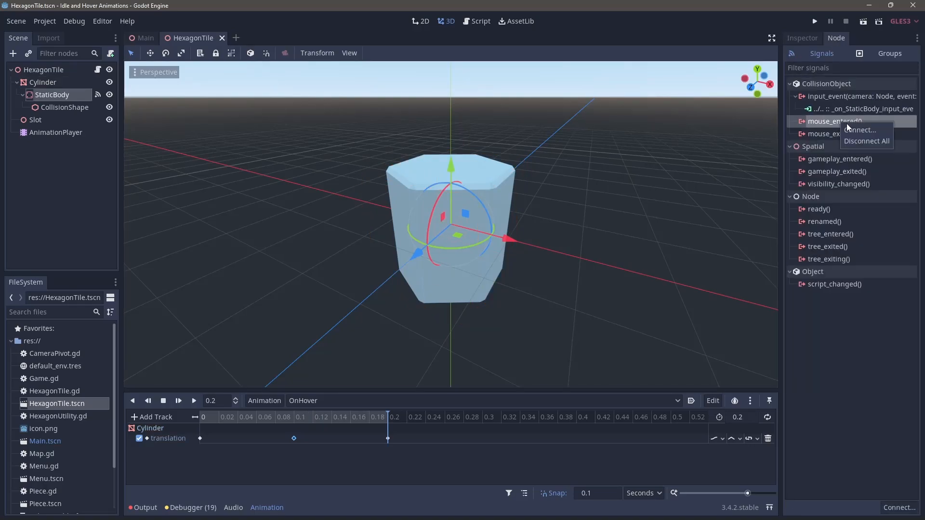
left_click(860, 130)
type("$An")
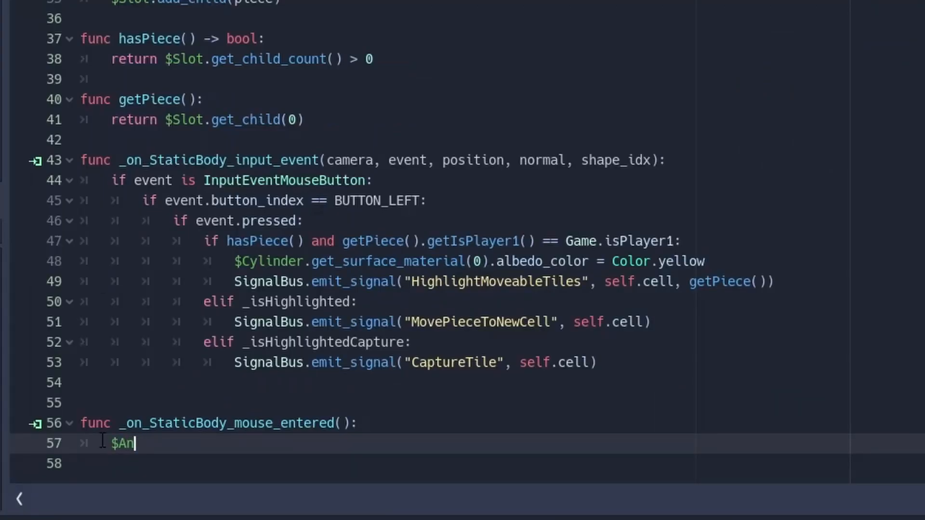
type("imationPl")
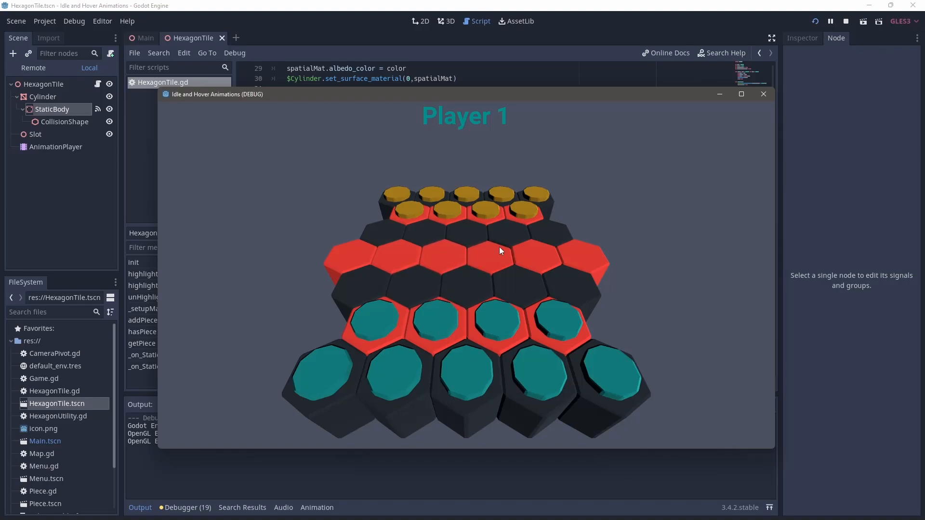
mouse_move(431, 238)
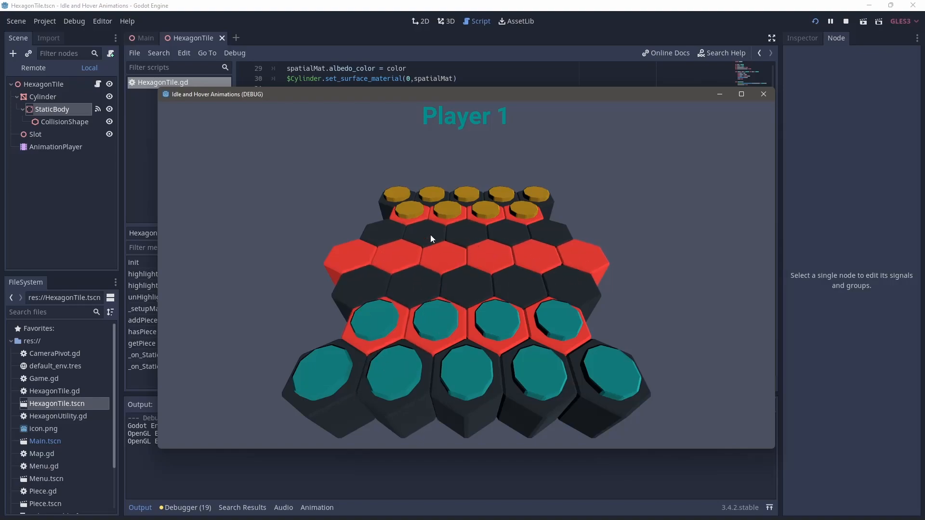
mouse_move(518, 226)
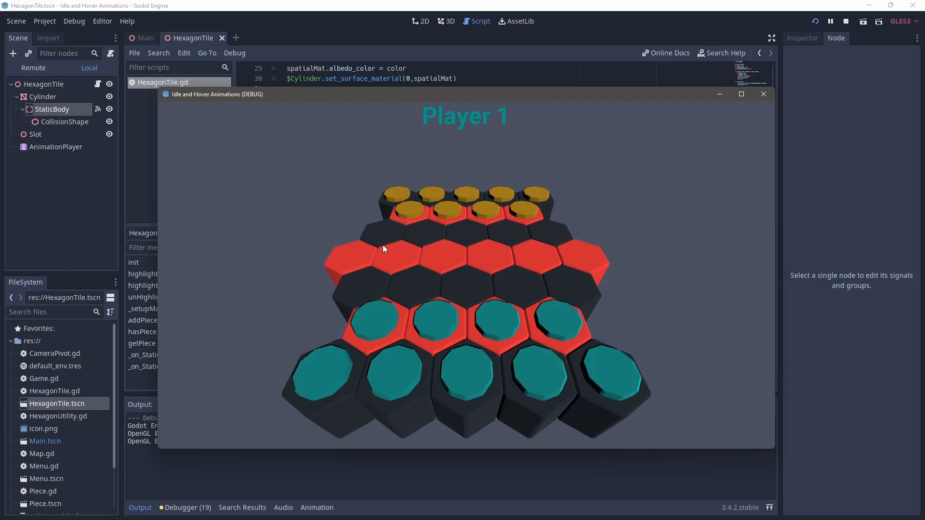
Step: Stop the running game after checking the tile hover dip
left_click(764, 94)
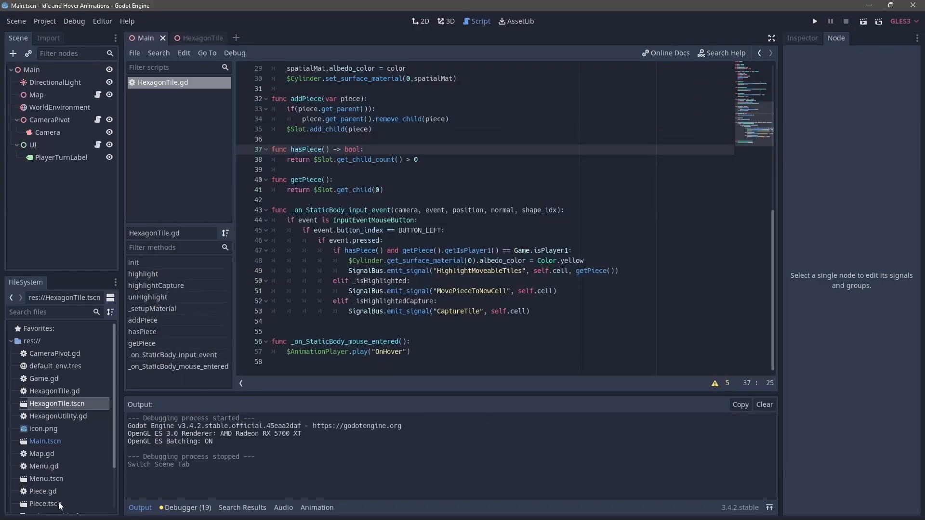
Step: Add AnimationPlayer and AnimationTree to Piece, with the tree's Anim Player set to AnimationPlayer
double_click(42, 503)
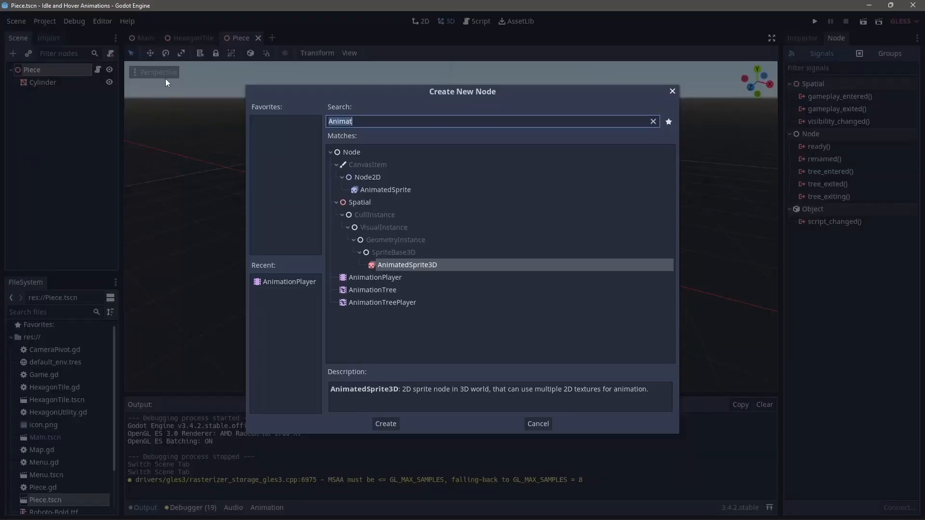
key("BackSpace")
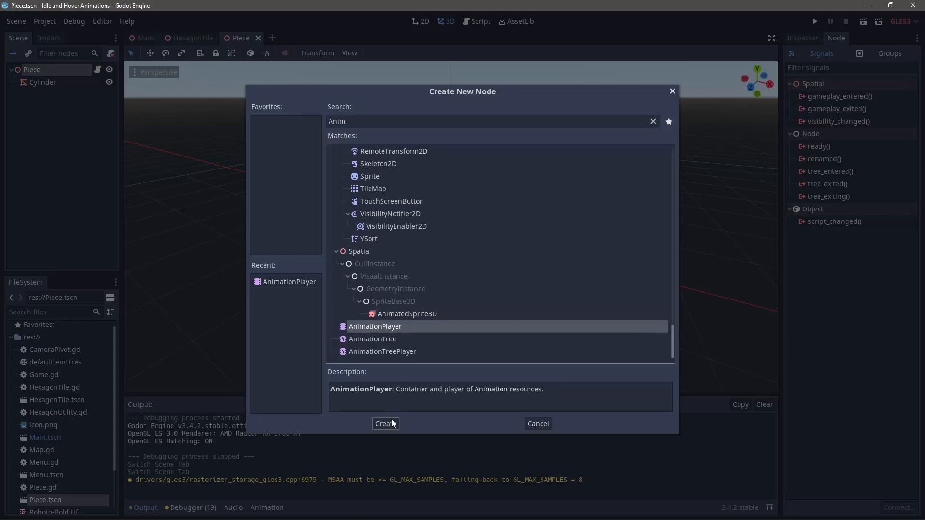
left_click(384, 424)
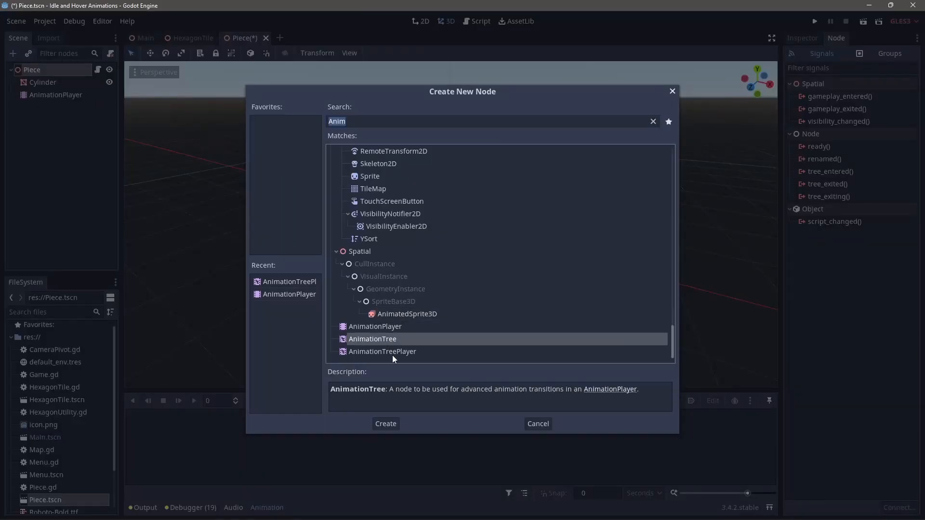
left_click(384, 424)
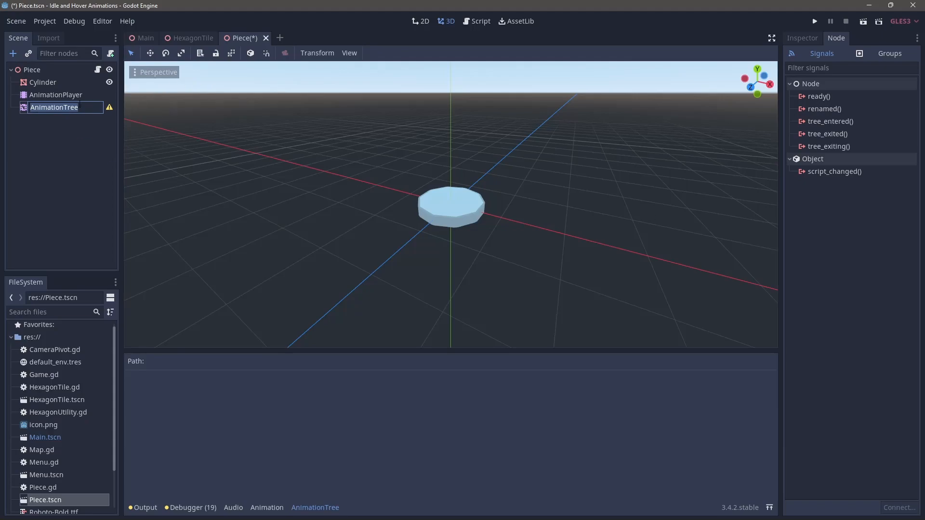
left_click(802, 37)
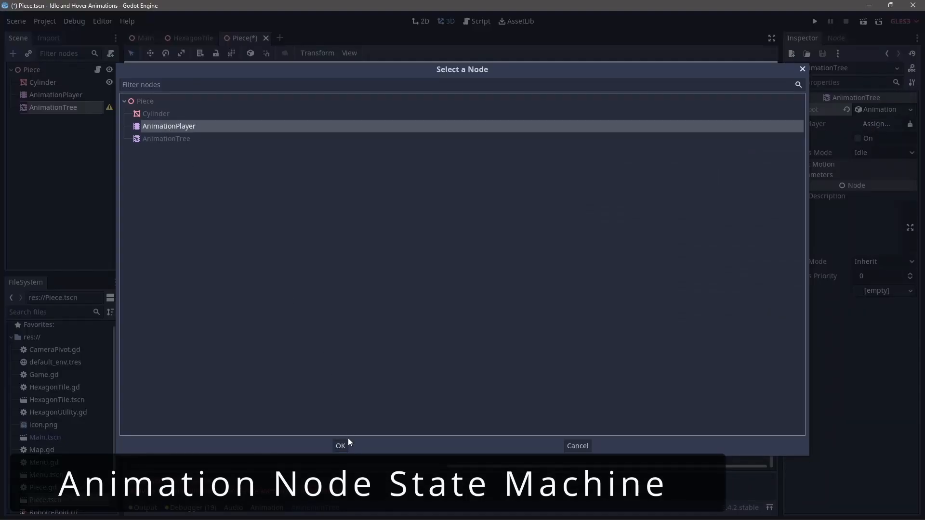
left_click(340, 445)
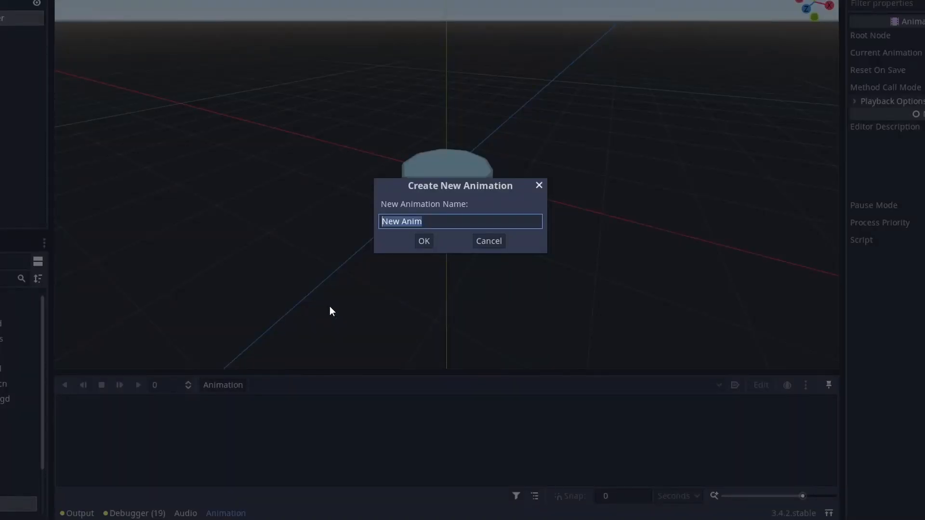
Step: Create OnSelected raising the Cylinder y to 0.25 at 0.3 over 0.6 seconds, and preview it
type("On")
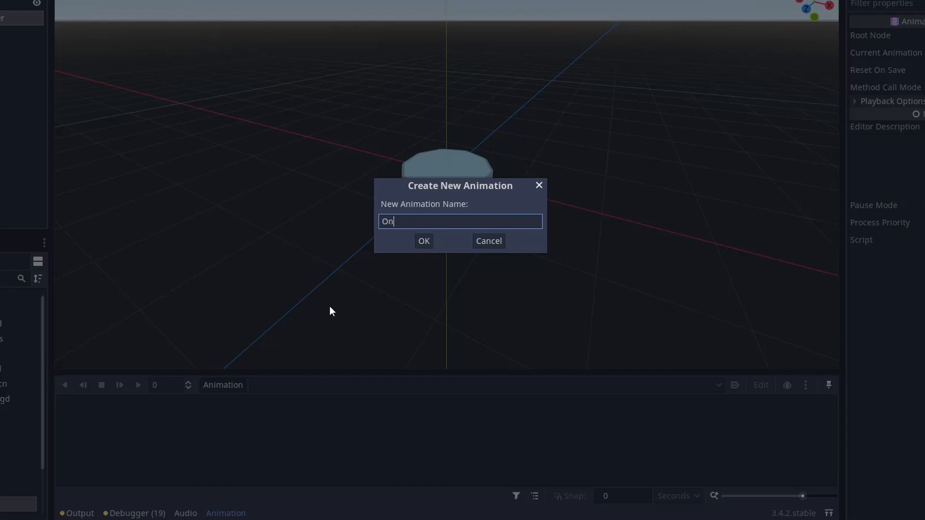
left_click(423, 241)
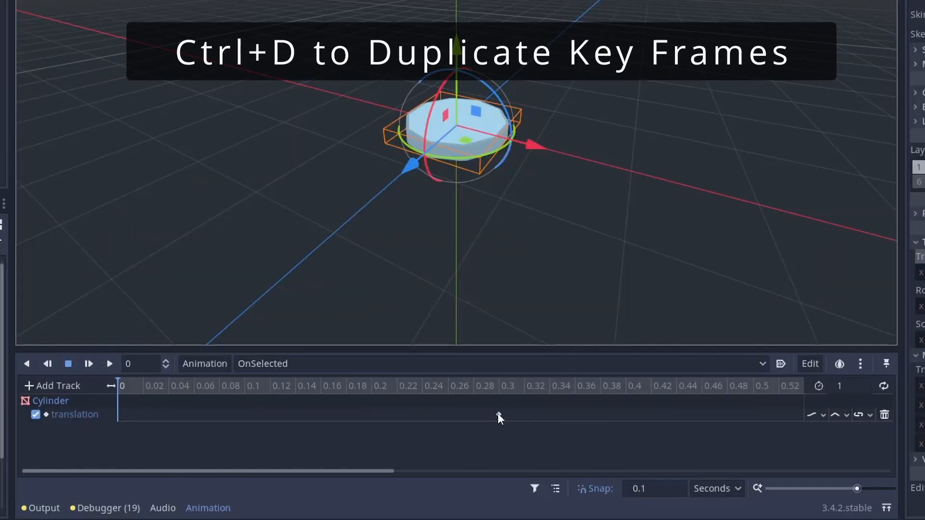
left_click(624, 386)
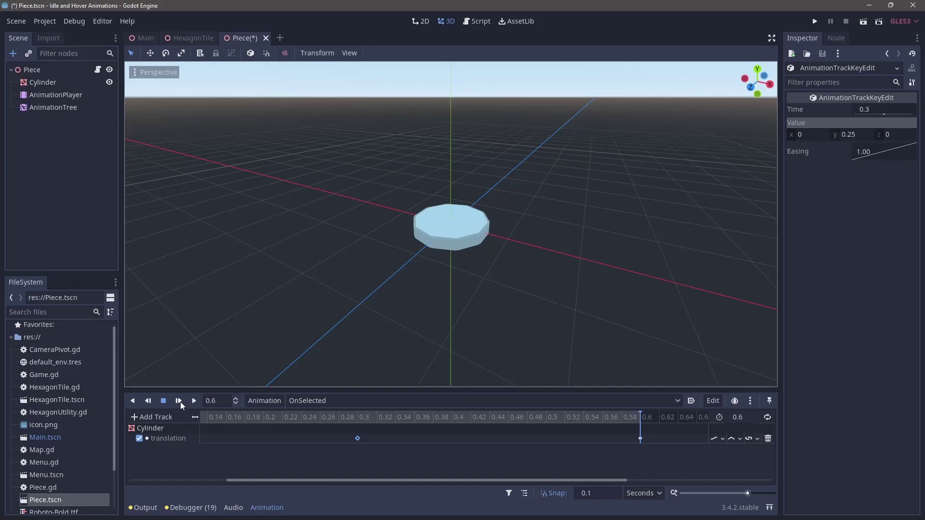
left_click(179, 400)
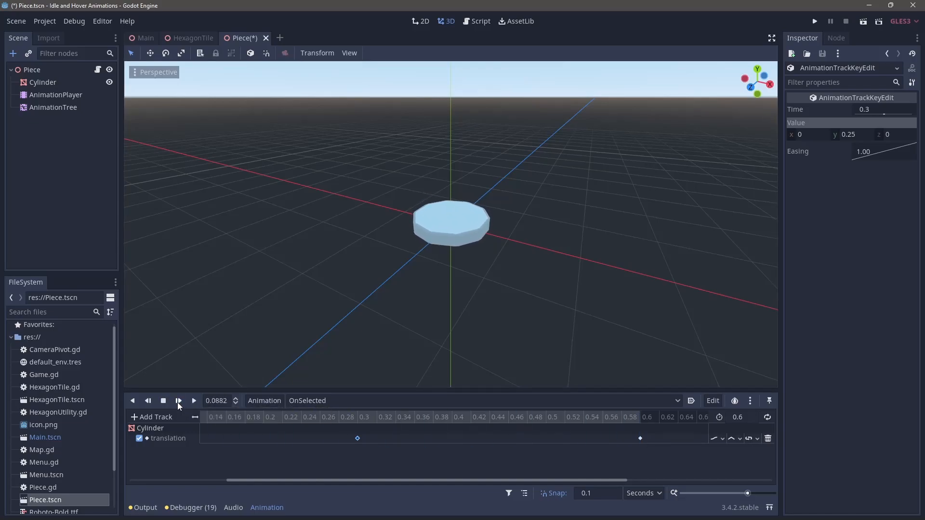
left_click(179, 401)
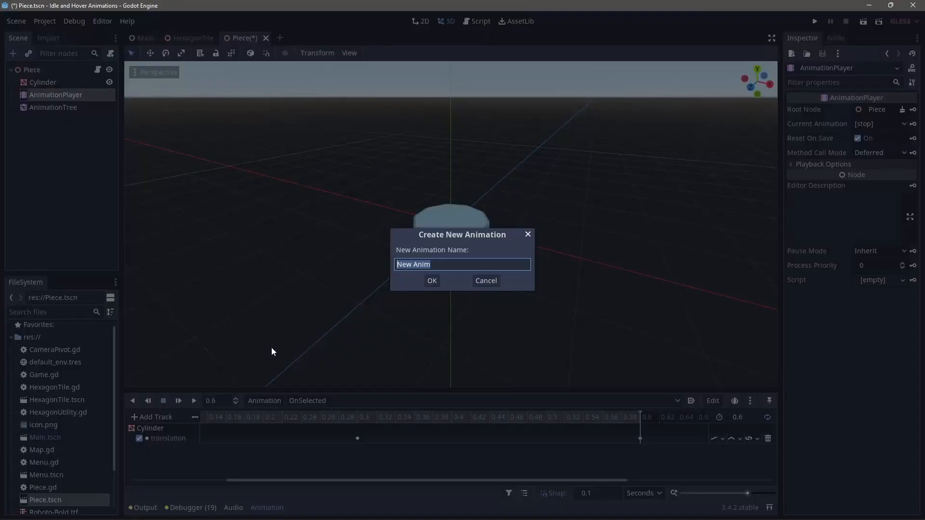
Step: Create the Idle animation with a Cylinder translation key at time zero
type("Ide")
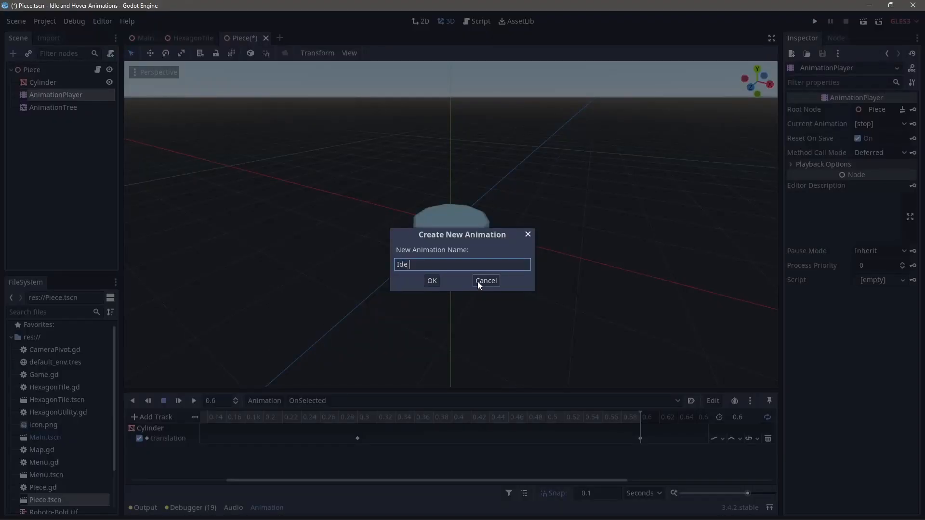
left_click(432, 281)
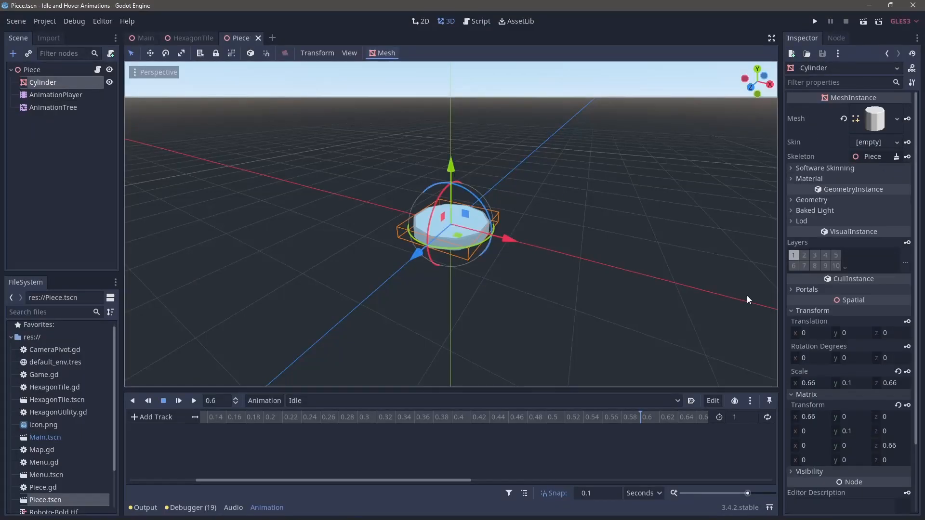
left_click(907, 321)
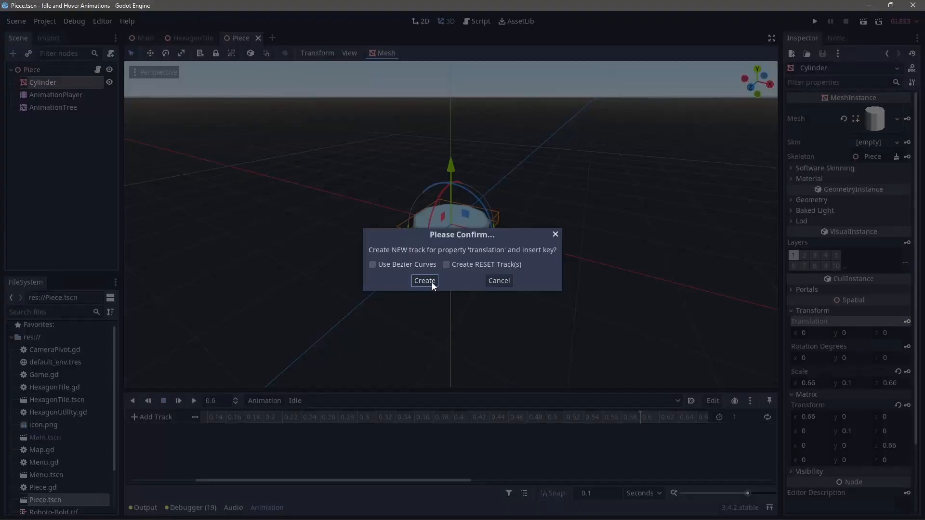
left_click(425, 281)
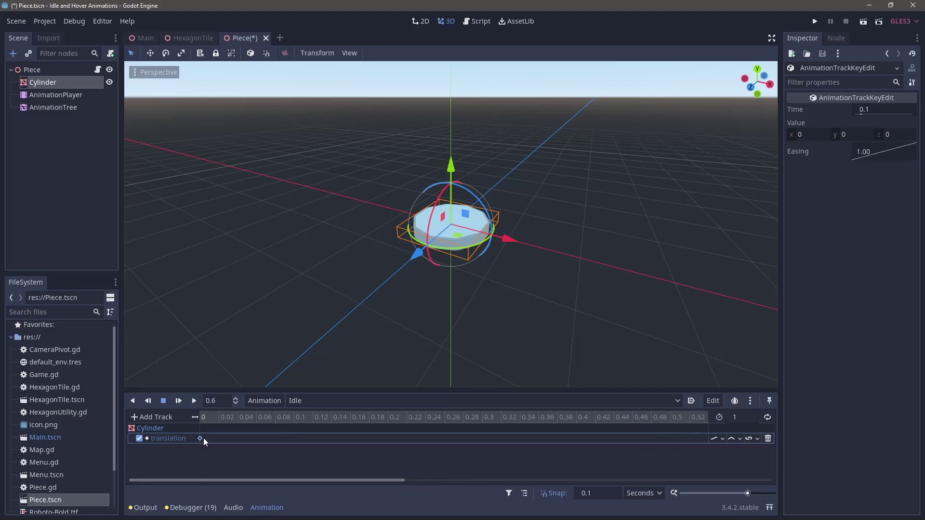
left_click(53, 107)
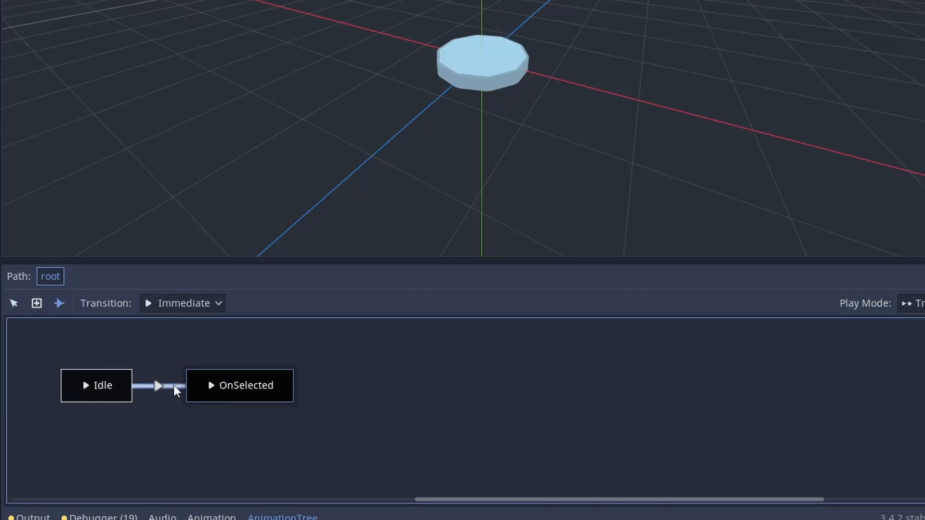
Step: Set the Idle-to-OnSelected transition's Advance Condition to 'selected'
left_click(158, 385)
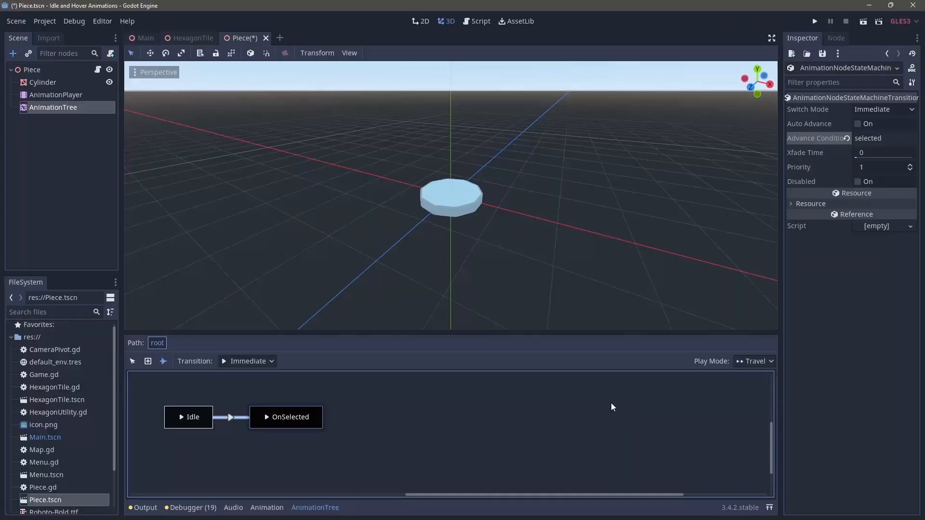
mouse_move(285, 417)
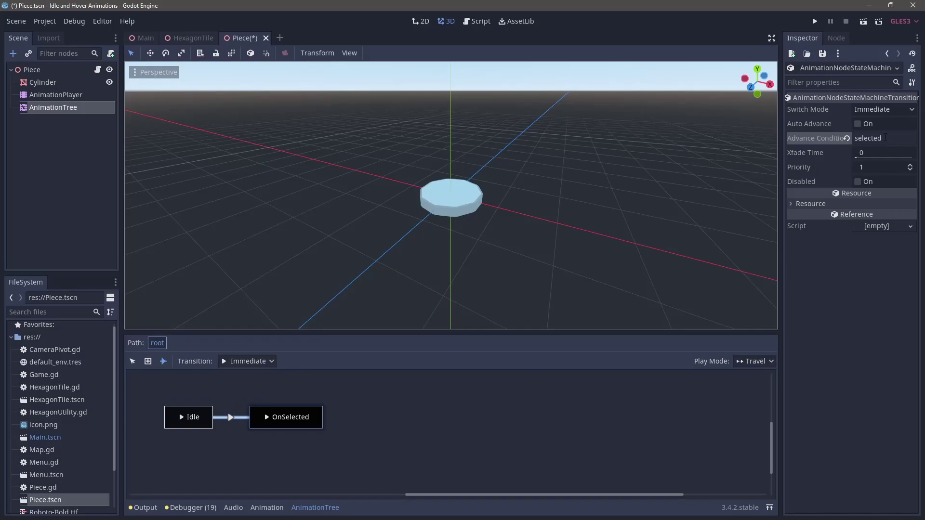
left_click(476, 20)
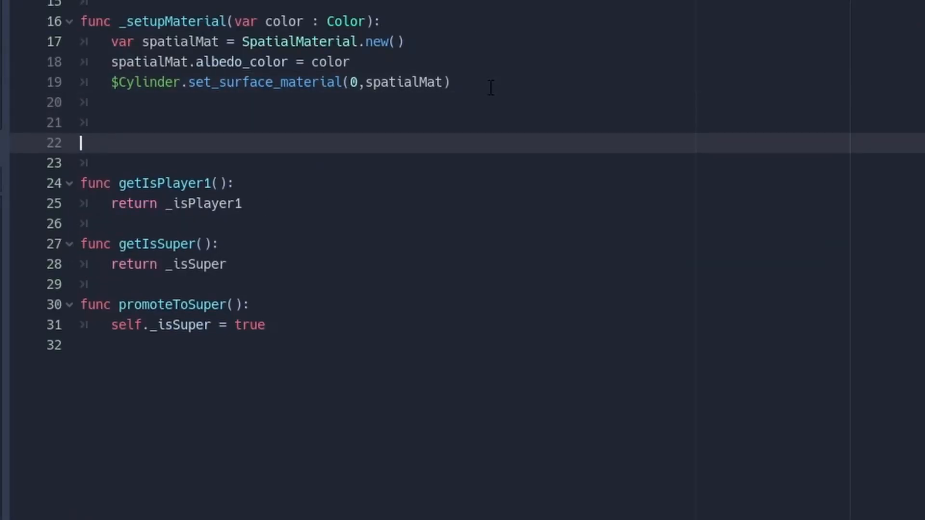
Step: Write toggleSelected(select : bool) setting $AnimationTree["parameters/conditions/selected"] = select
type("func toggle")
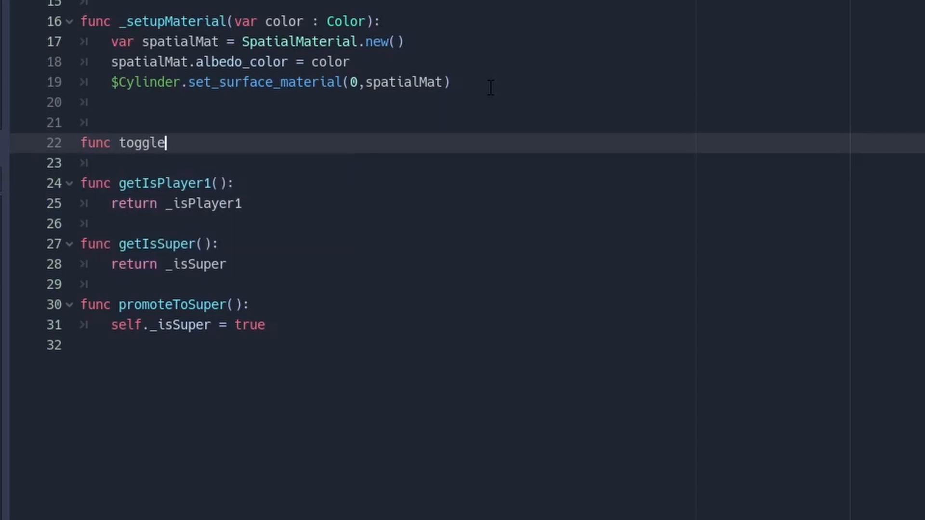
type("Selected(se")
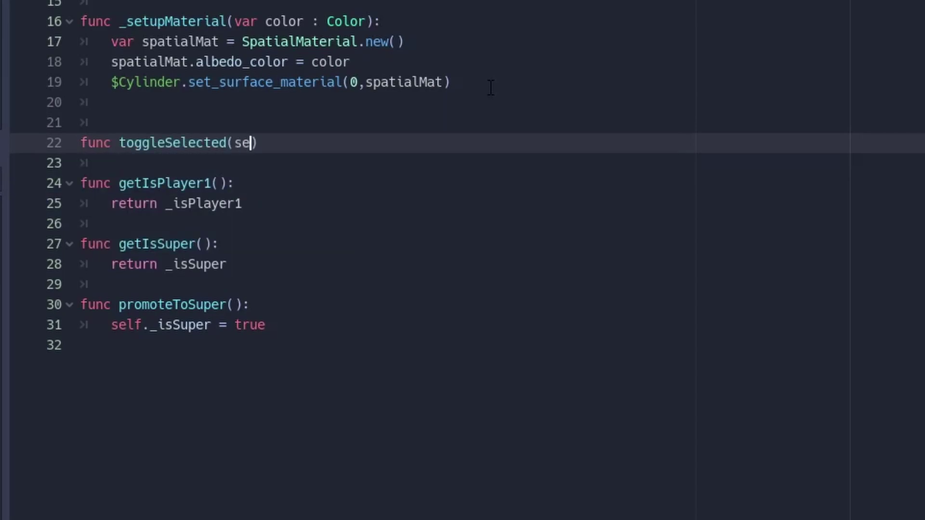
type("lect : bool")
type("$AnimationTree")
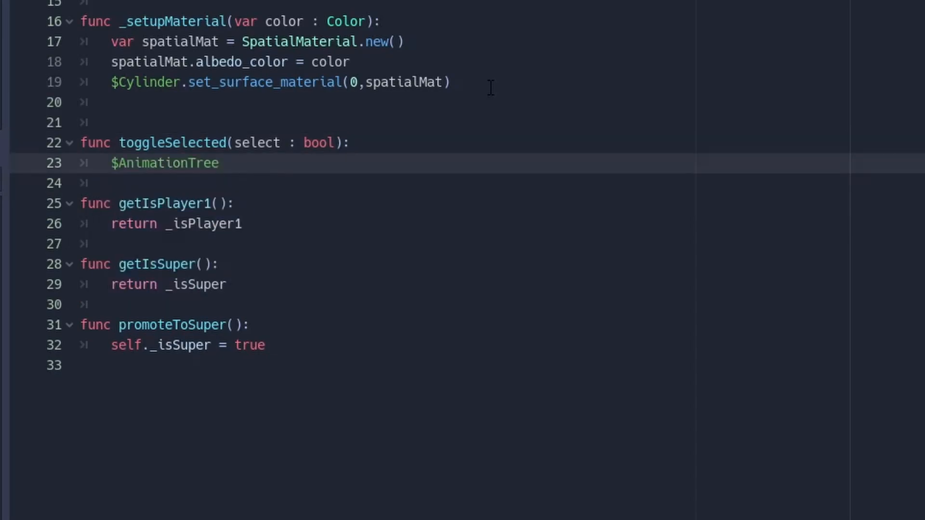
type("[]")
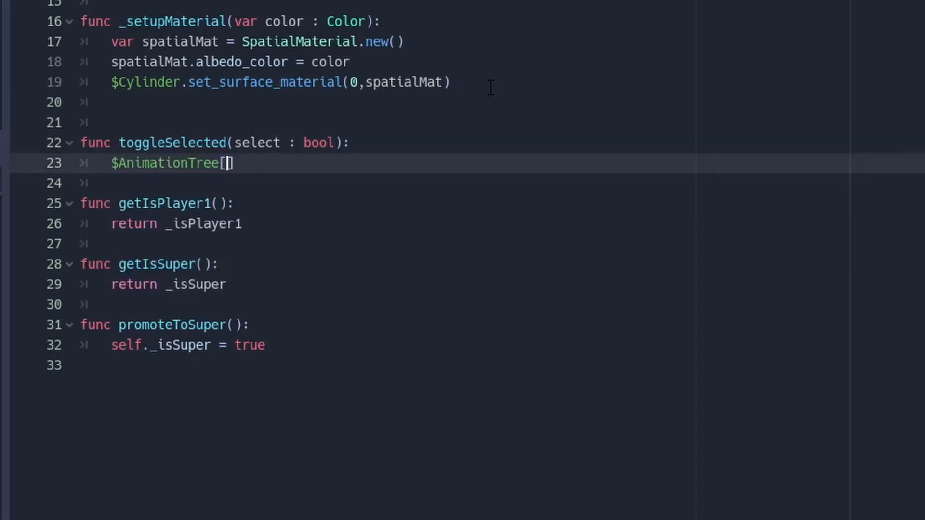
type("\"par\"")
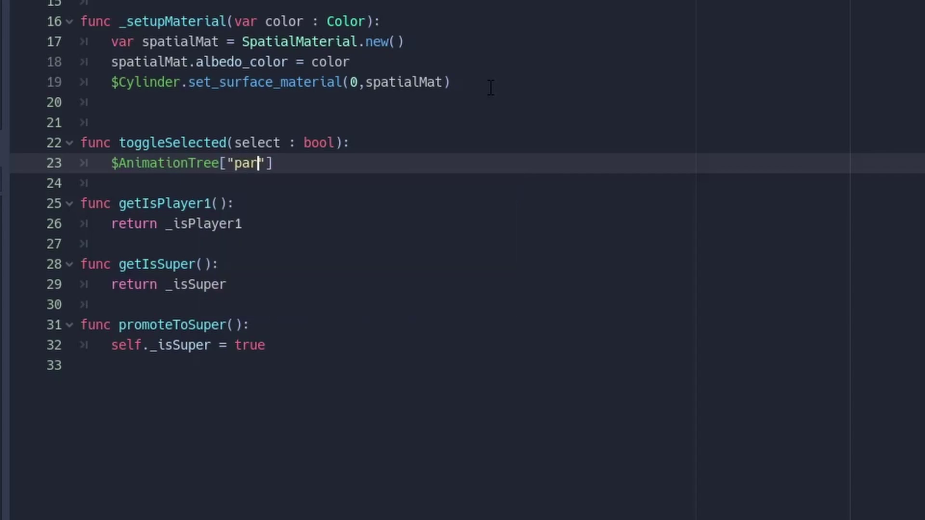
type("ameters/c")
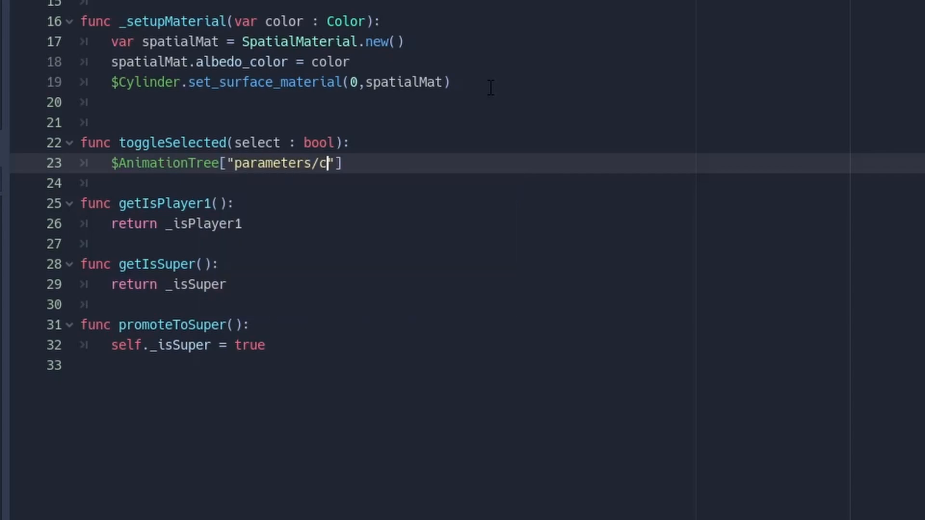
type("onditions")
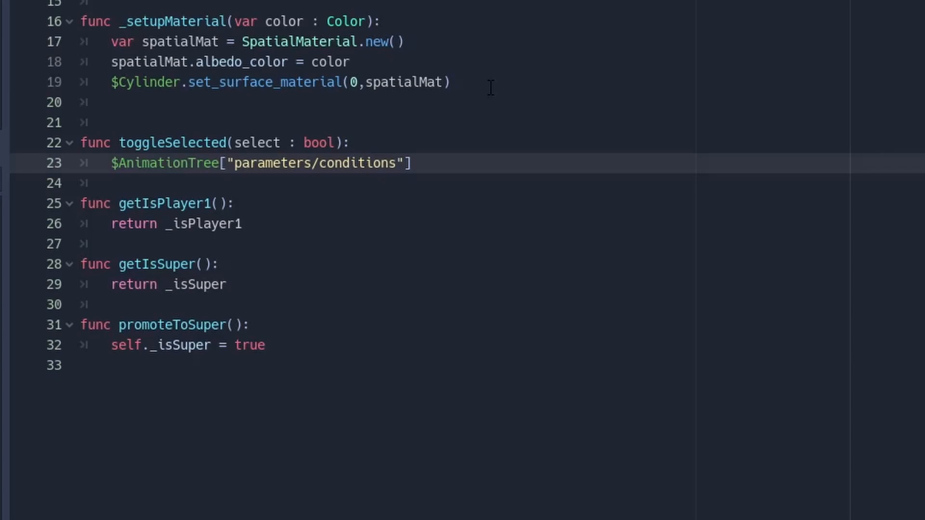
type("/selected\"] =")
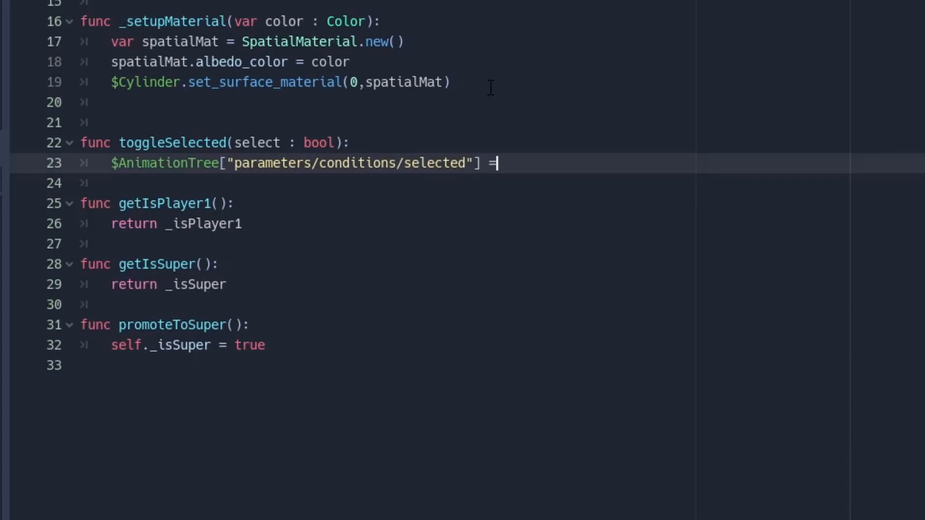
type("select")
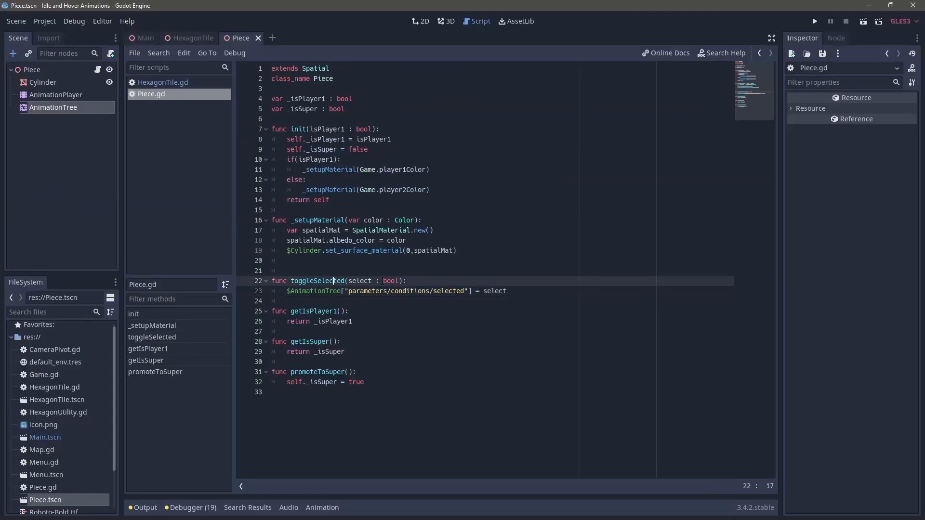
Step: Call getPiece().toggleSelected(true) in HexagonTile.gd's click handler for the player's piece
left_click(287, 270)
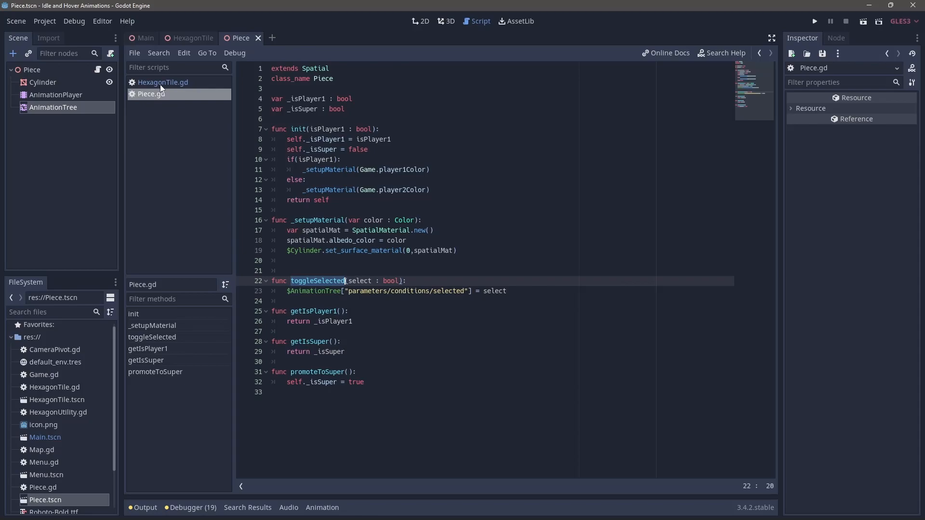
left_click(163, 81)
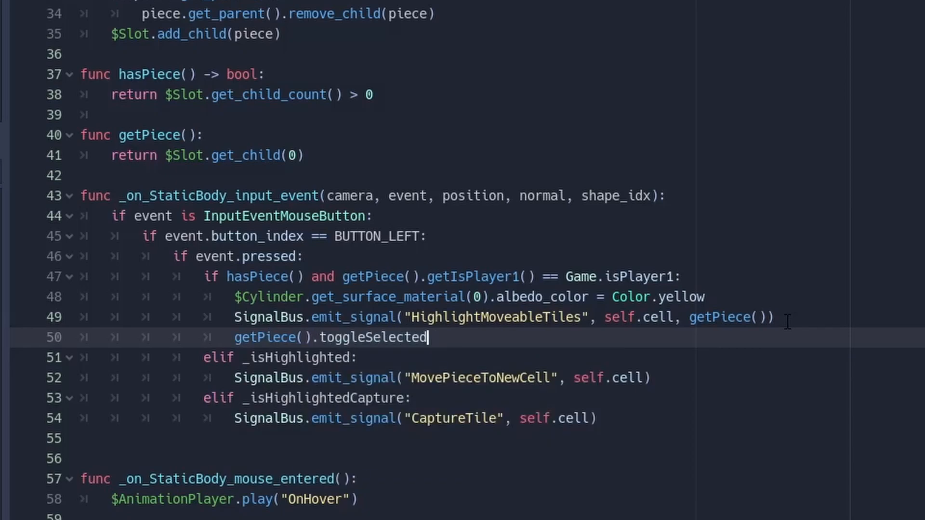
type("(true)")
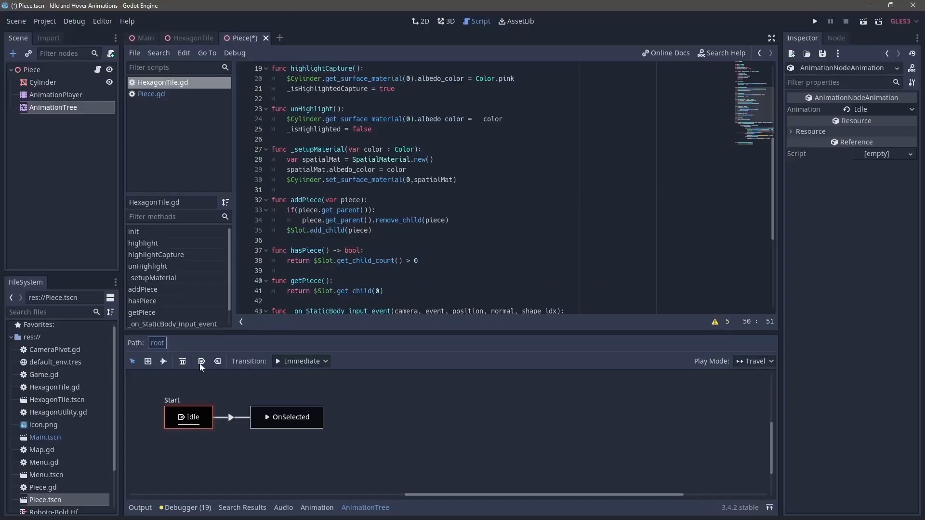
Step: Test-run the game with Idle as the start state, then return to the Piece scene
left_click(815, 20)
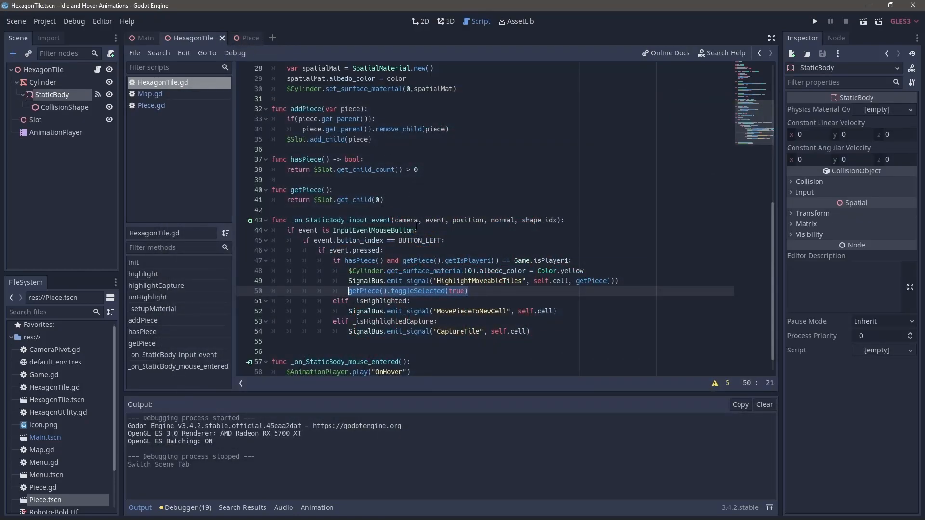
left_click(240, 37)
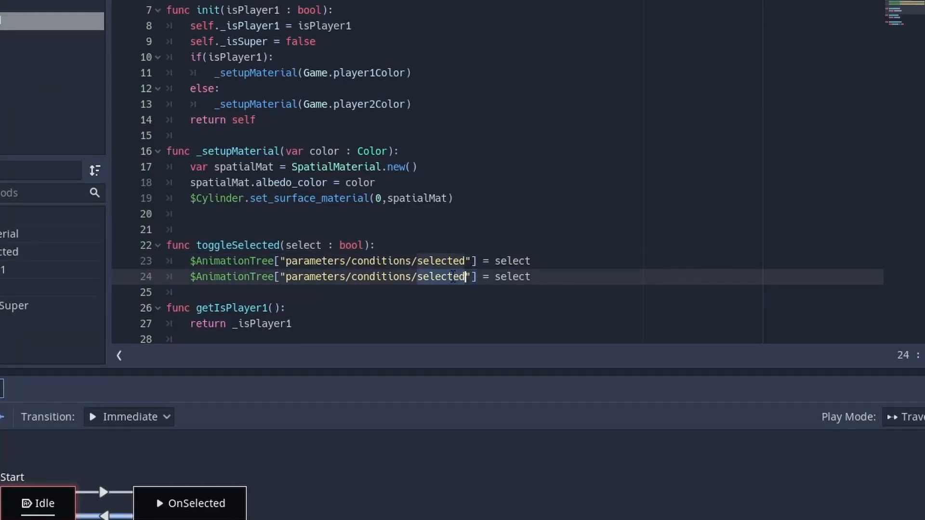
Step: Give the OnSelected→Idle transition the advance condition 'idle', then switch to the HexagonTile scene
type("idle\"] = !")
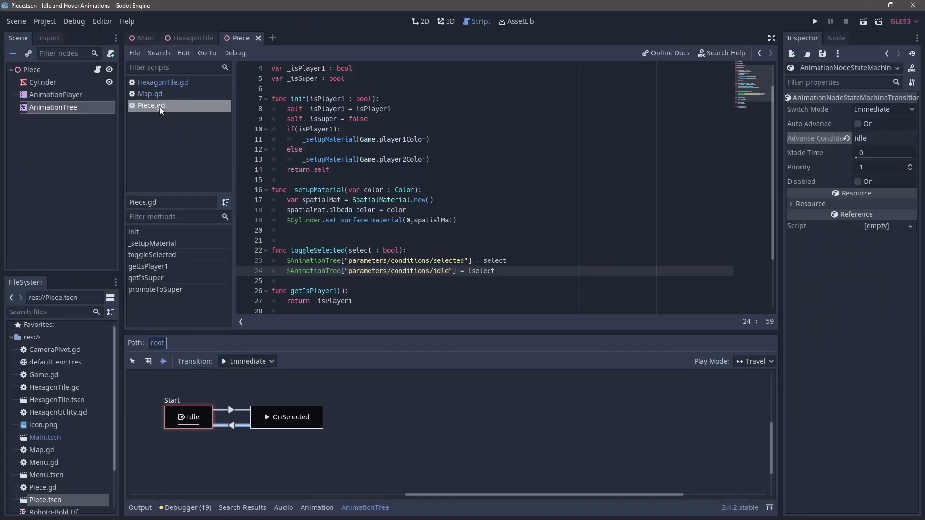
mouse_move(192, 37)
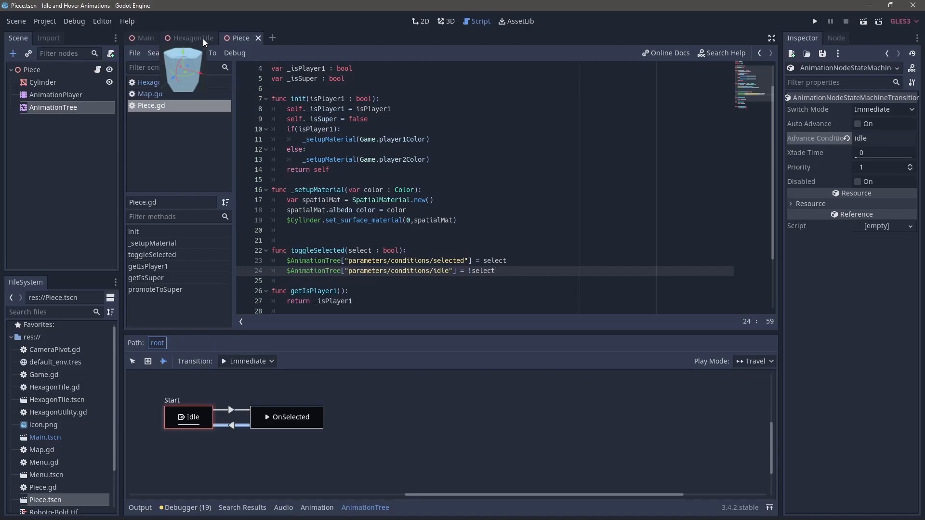
left_click(191, 37)
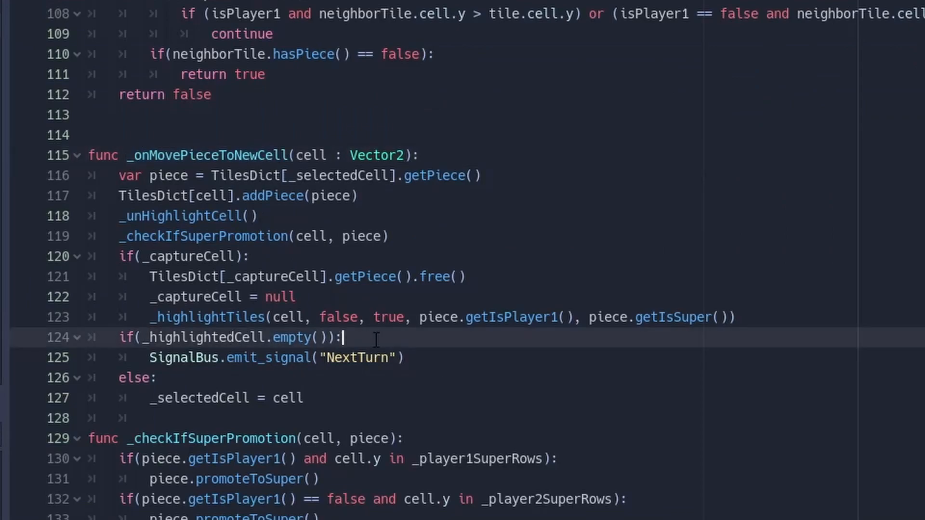
Step: Deselect the piece in Map.gd's _onMovePieceToNewCell handler and launch the game on the hex board
type("piece")
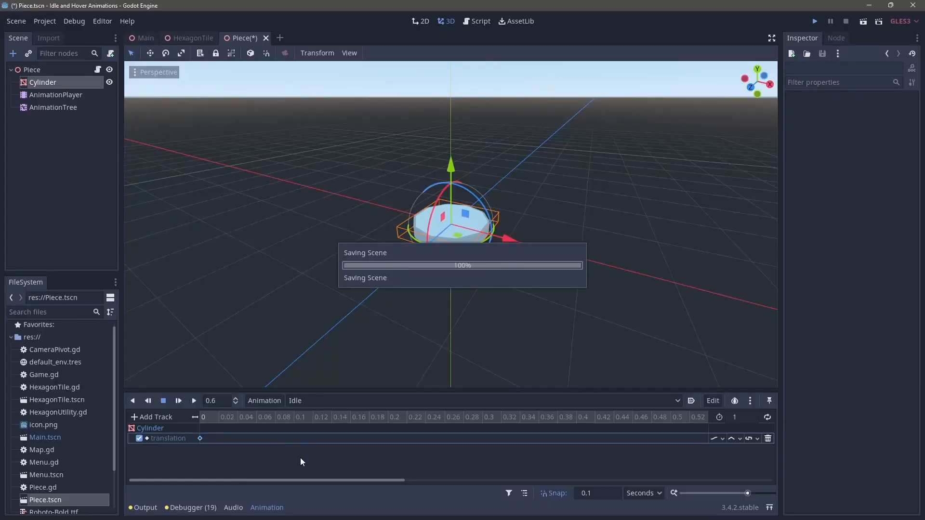
left_click(814, 20)
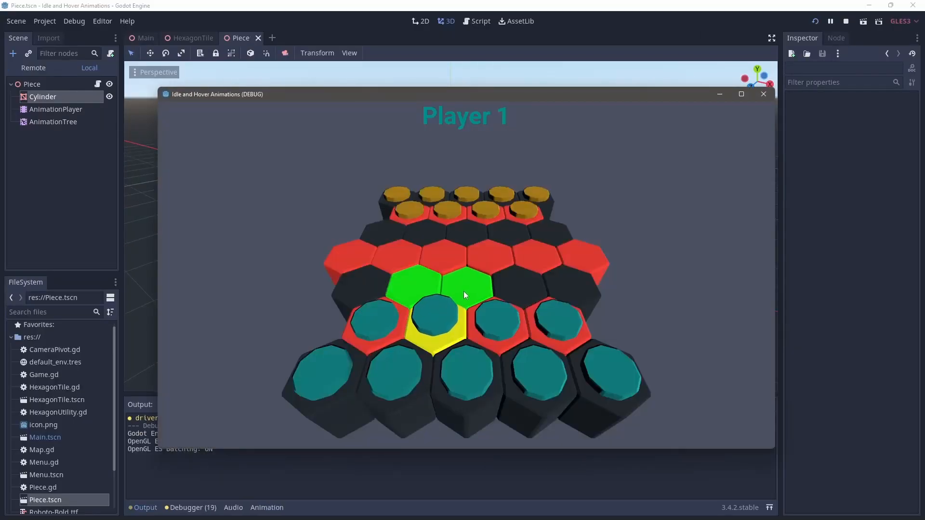